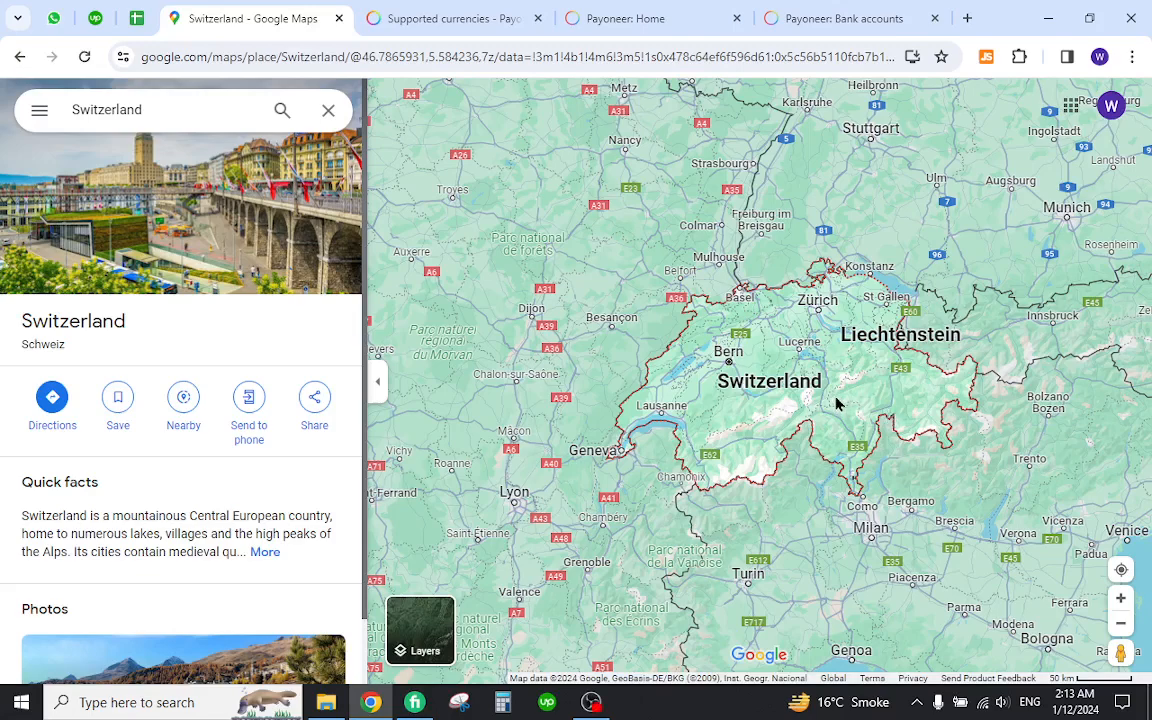
pyautogui.moveTo(708, 416)
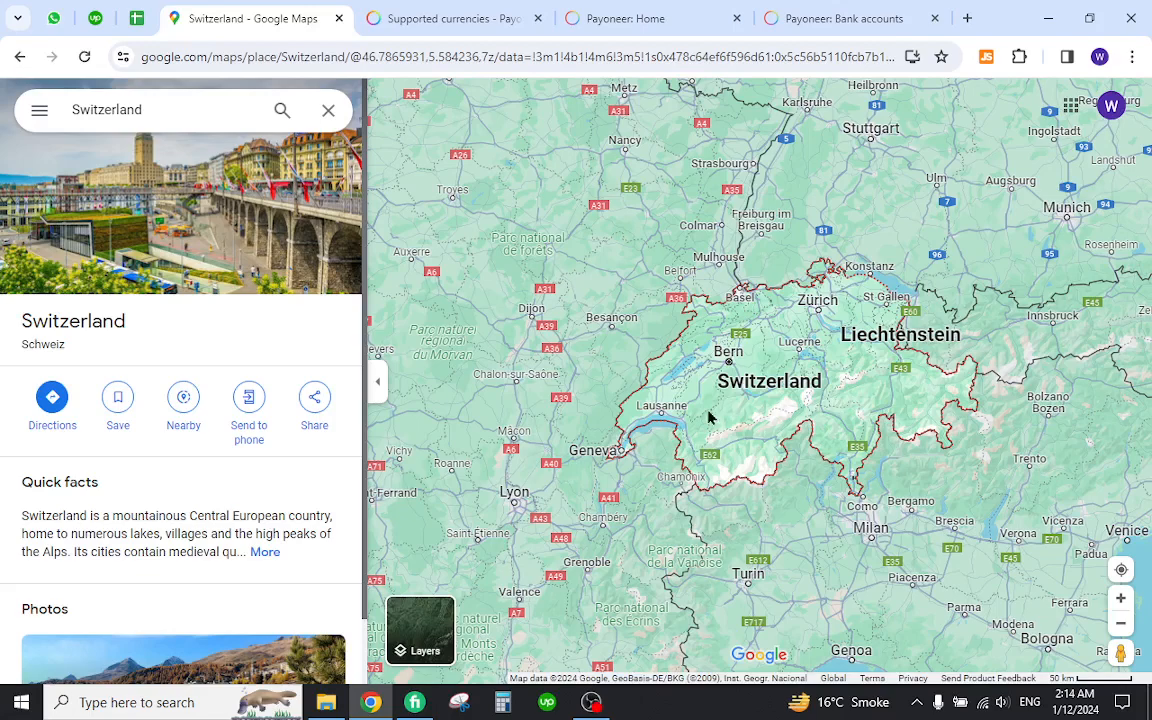
pyautogui.moveTo(776, 400)
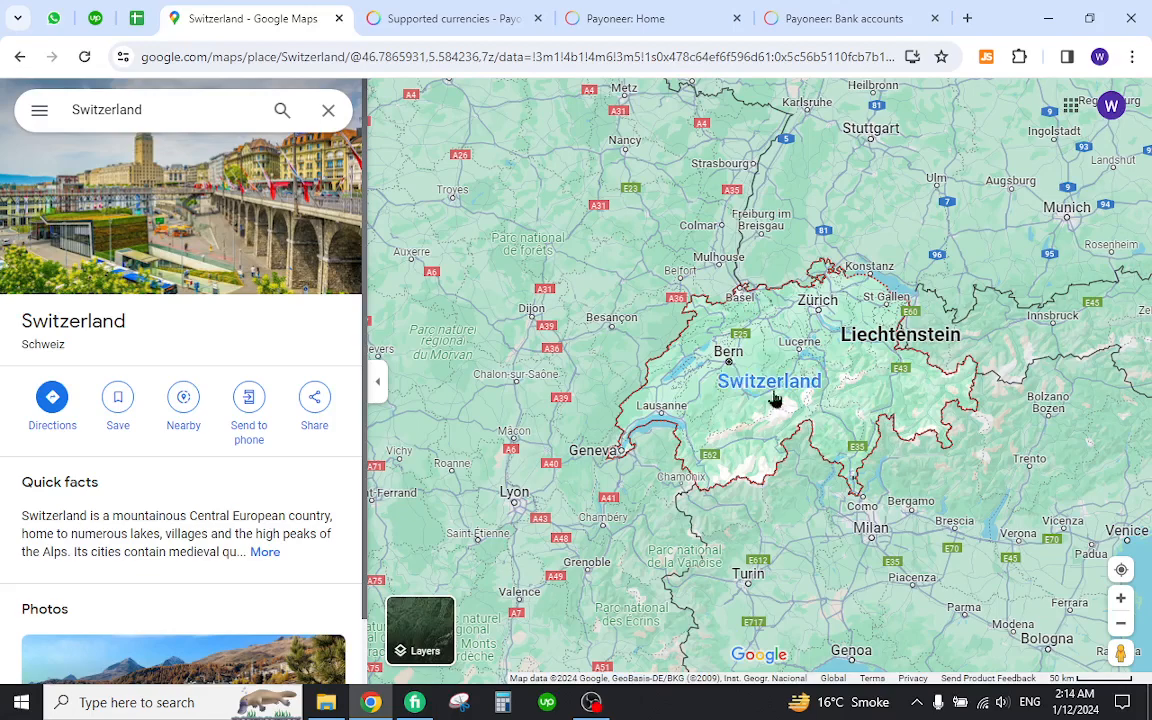
# Locate Switzerland's Swiss Franc (CHF) row in the supported currencies docs and dismiss the search
pyautogui.click(450, 18)
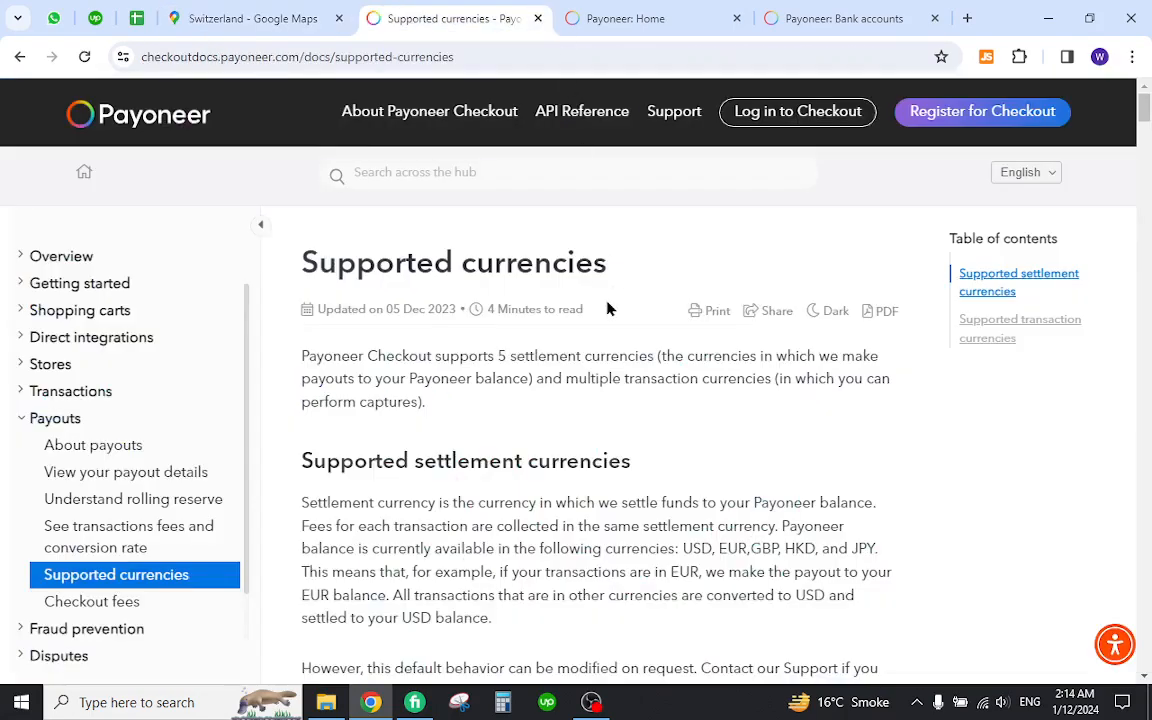
pyautogui.moveTo(684, 242)
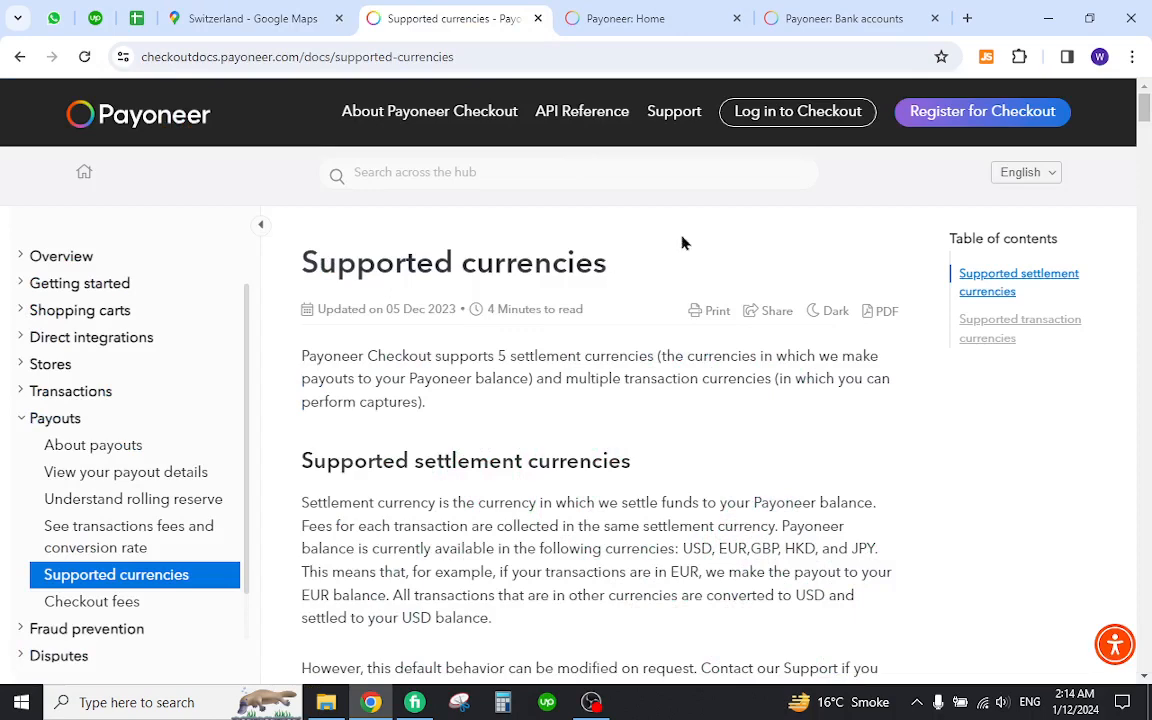
pyautogui.moveTo(496, 374)
pyautogui.write('Switzerland')
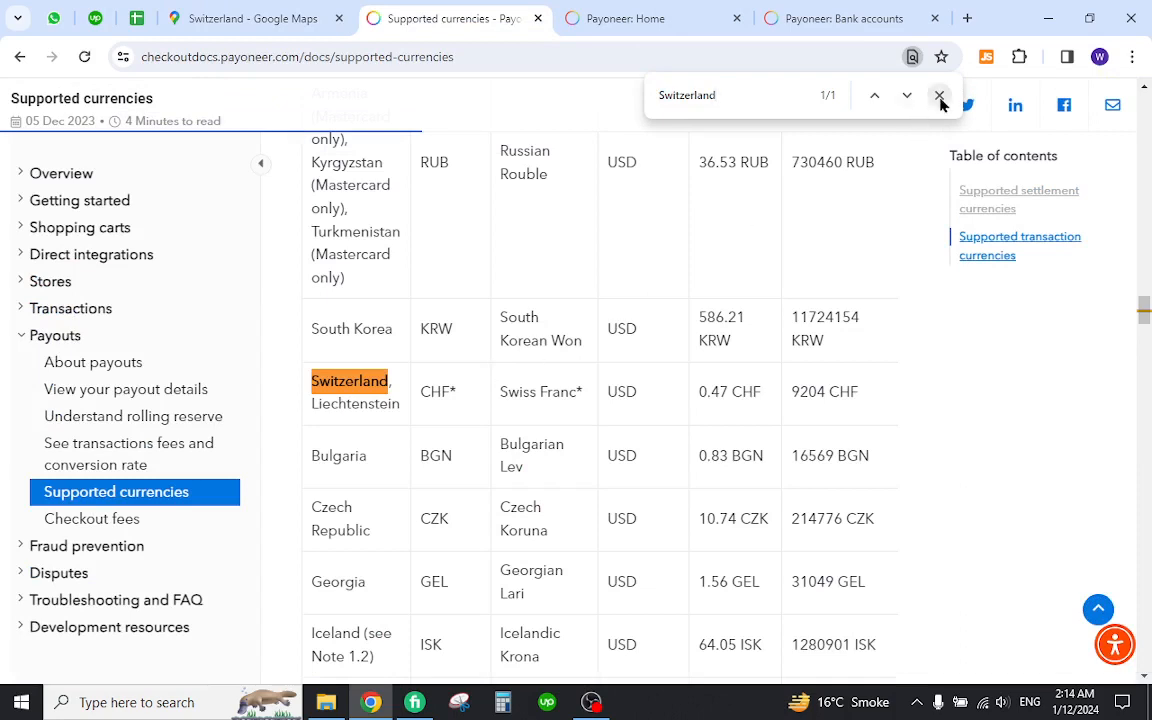
pyautogui.click(938, 96)
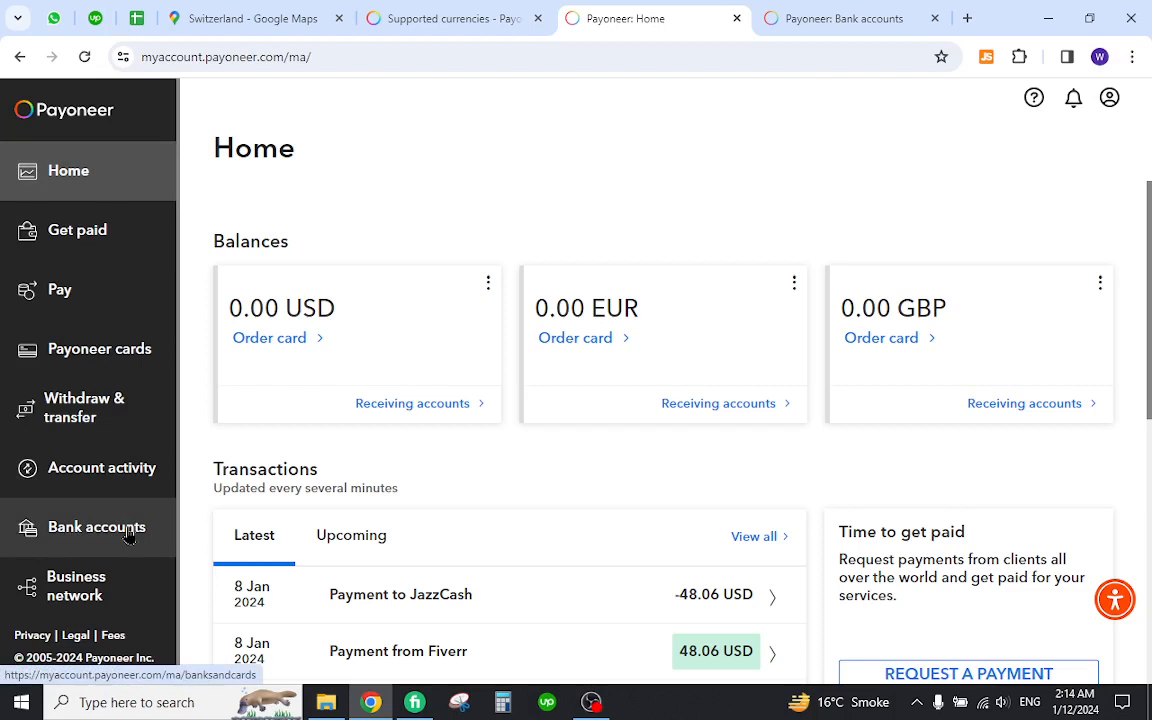
# Start adding a bank account for withdrawal from the Bank accounts section
pyautogui.click(96, 528)
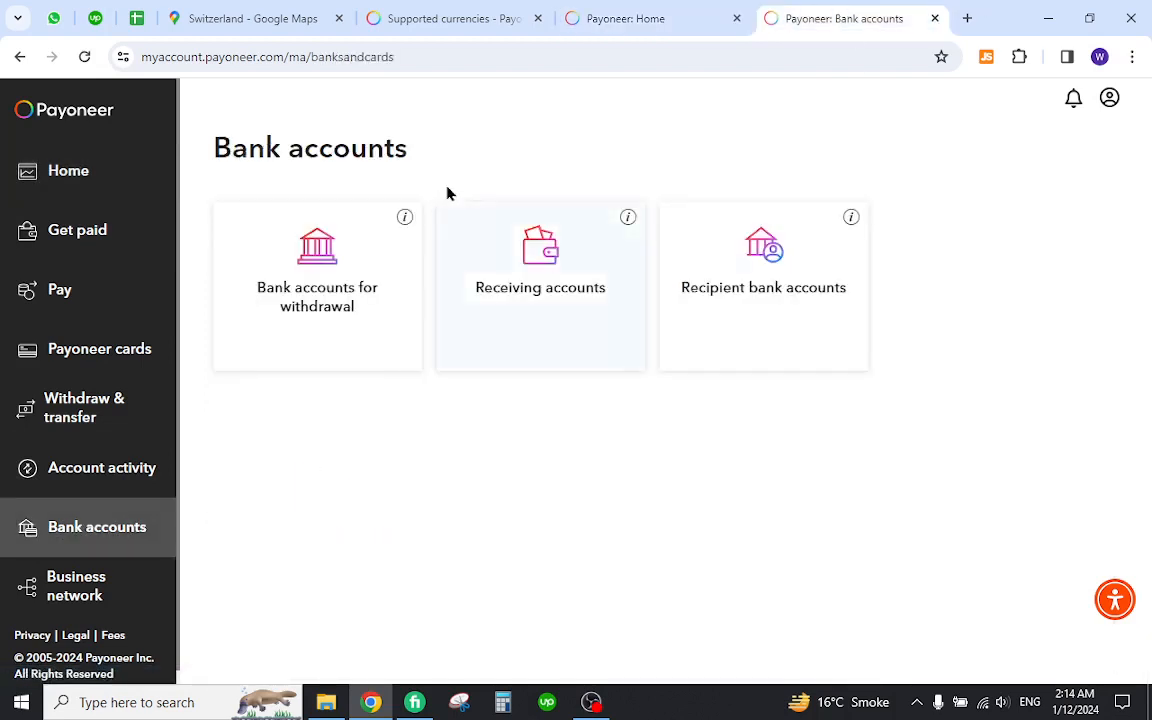
pyautogui.moveTo(322, 306)
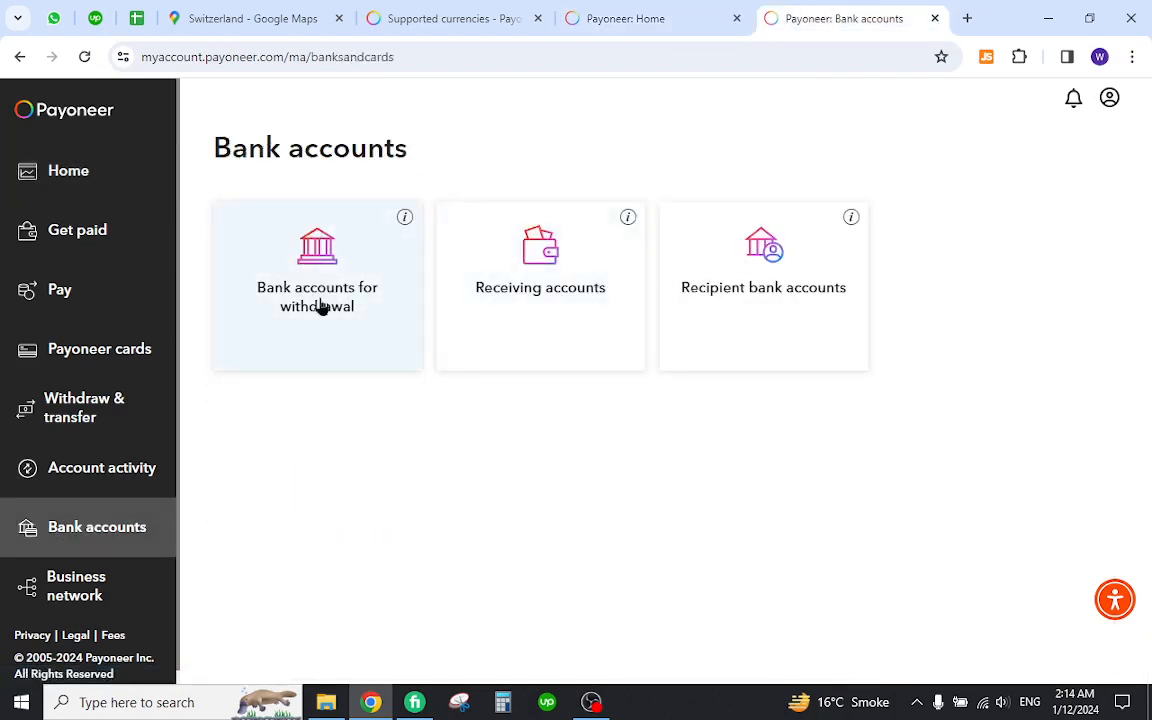
pyautogui.click(316, 284)
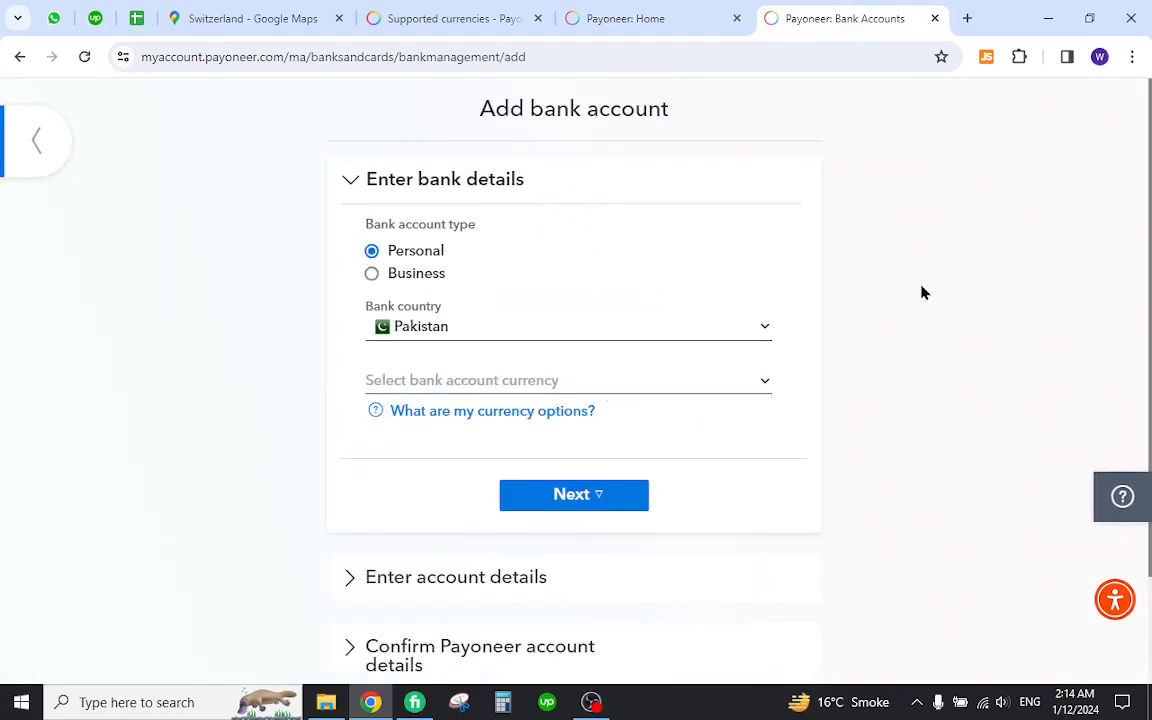
# Choose Switzerland as the bank country, then return to the Home balances page
pyautogui.click(568, 326)
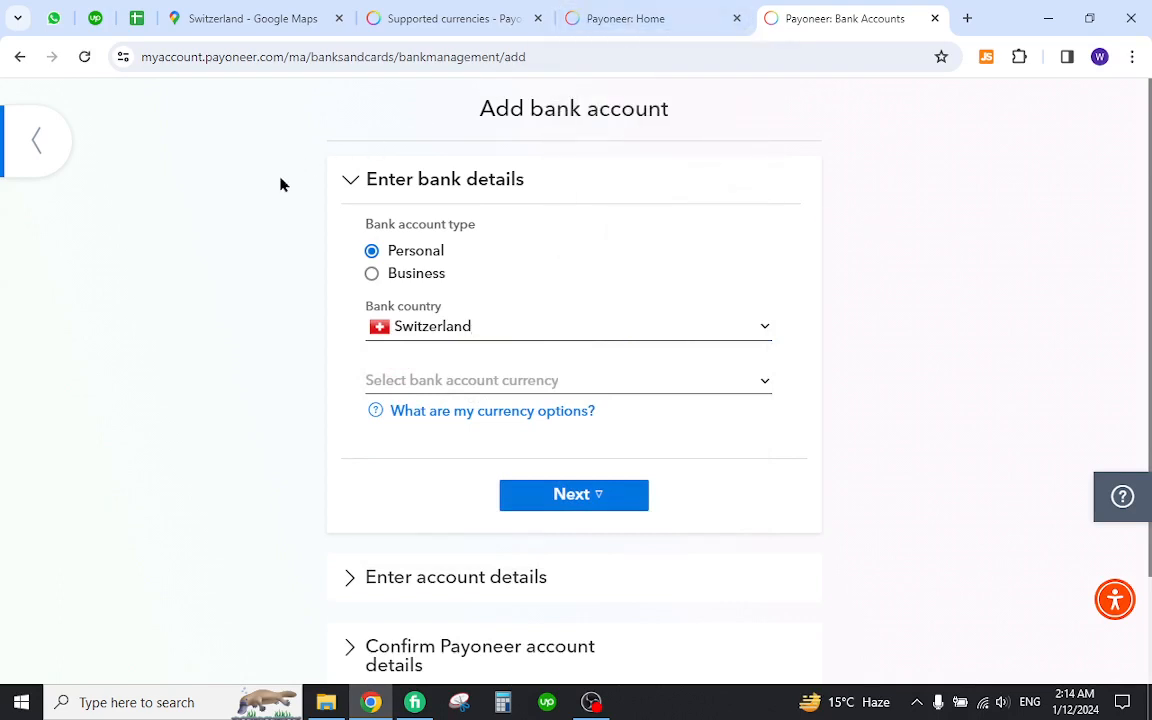
pyautogui.click(648, 18)
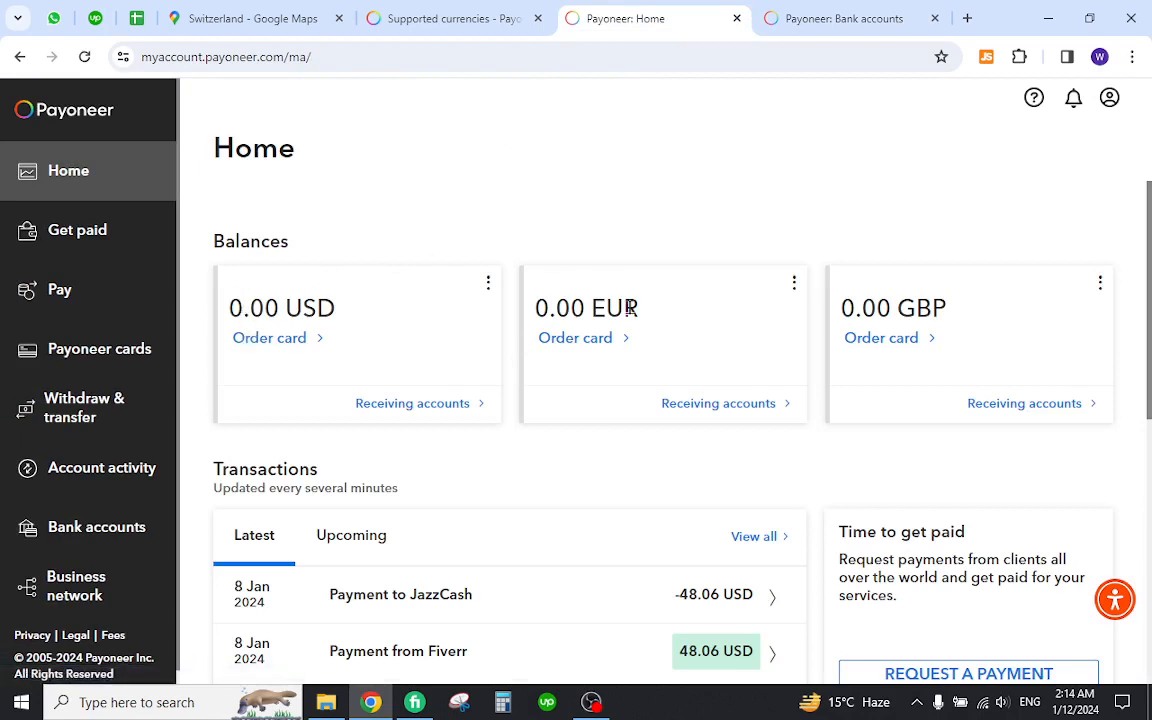
pyautogui.moveTo(604, 172)
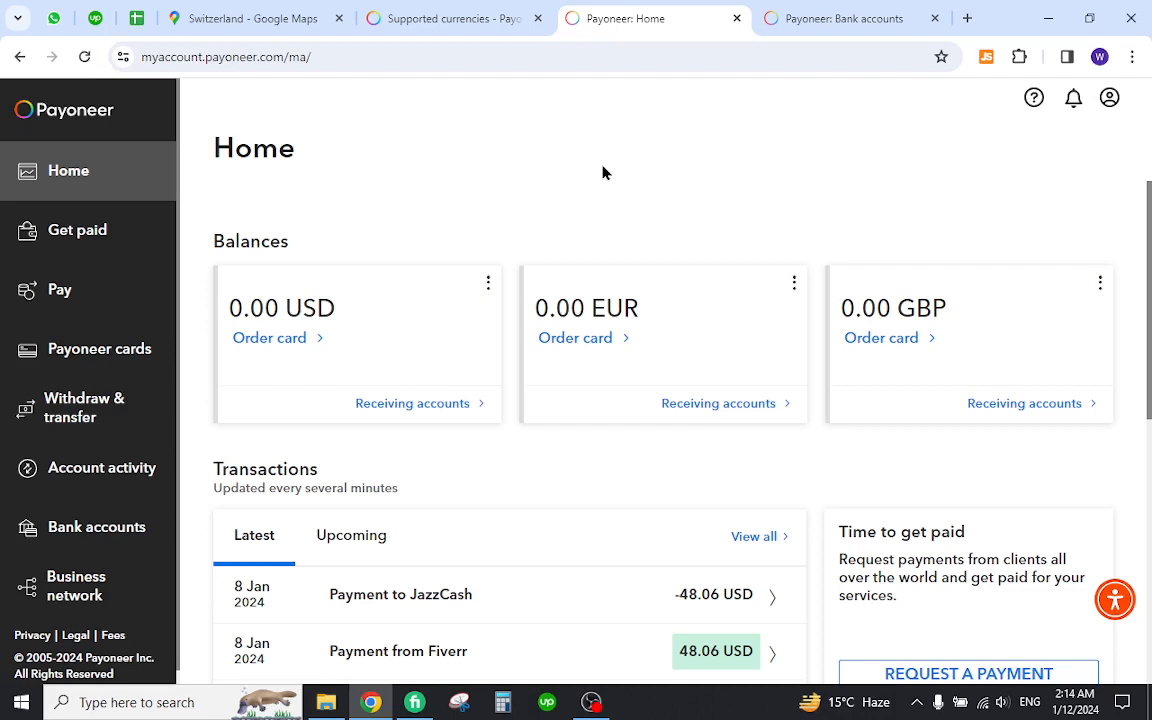
pyautogui.moveTo(596, 166)
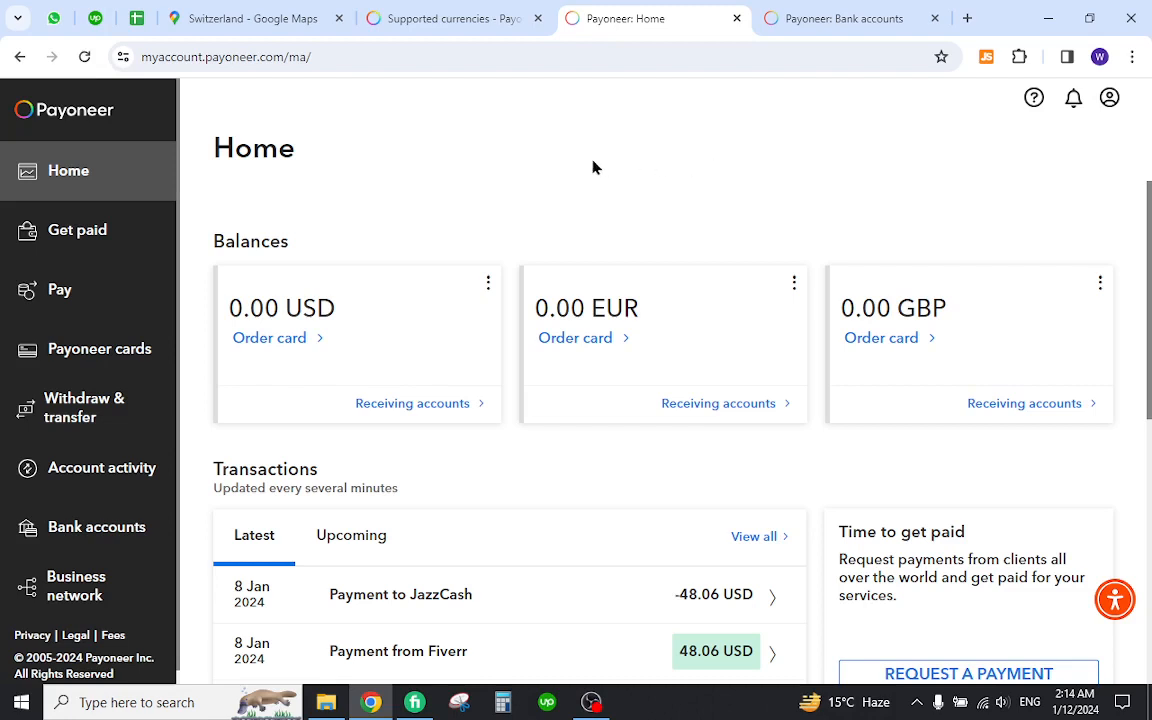